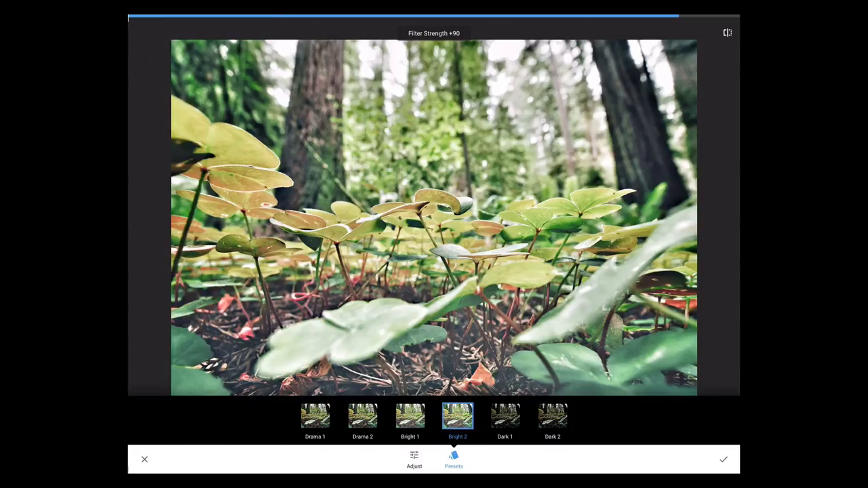
# Switch to the Drama filter's fine-tune controls and raise the filter strength slider
pyautogui.click(409, 415)
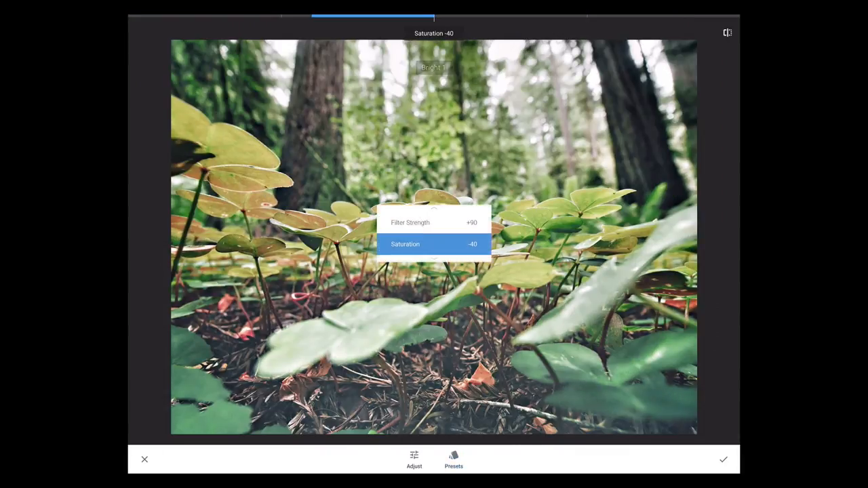
pyautogui.moveTo(407, 224); pyautogui.dragTo(474, 224)
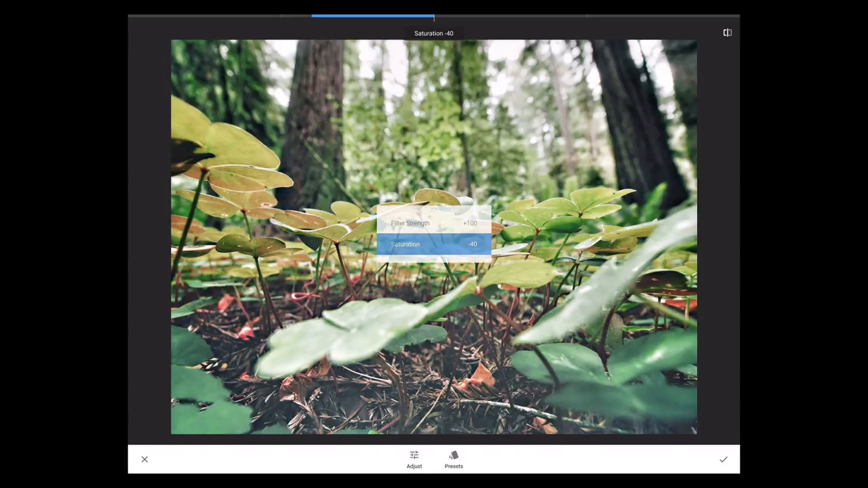